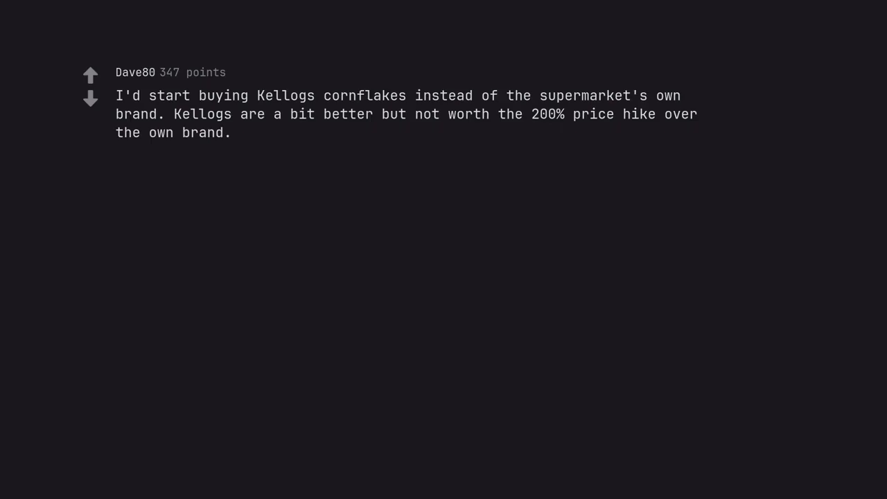
type("Oh and buy a Lambo, too.")
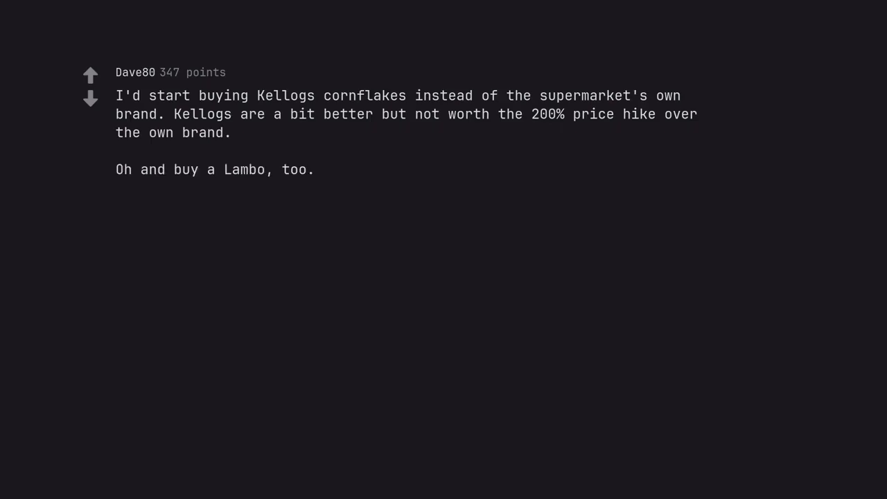